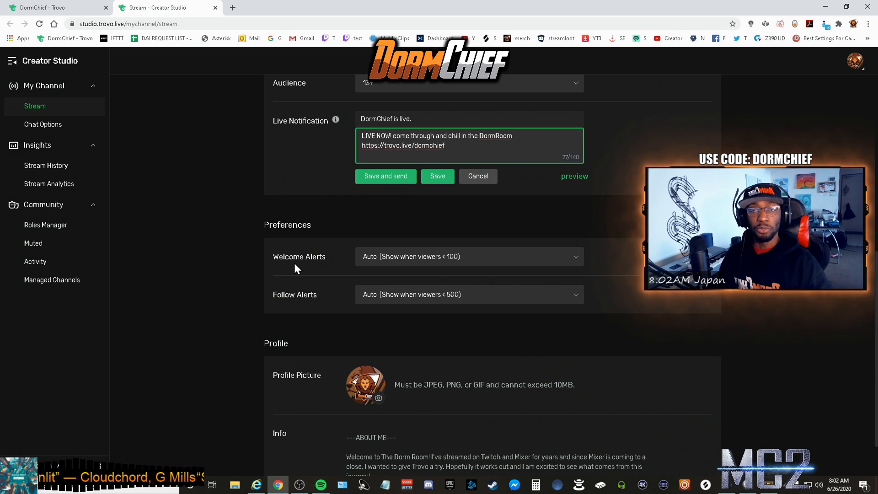
Switch to the DormChief - Trovo tab to view the offline channel page and chat
{"action": "left_click", "coordinate": [469, 294]}
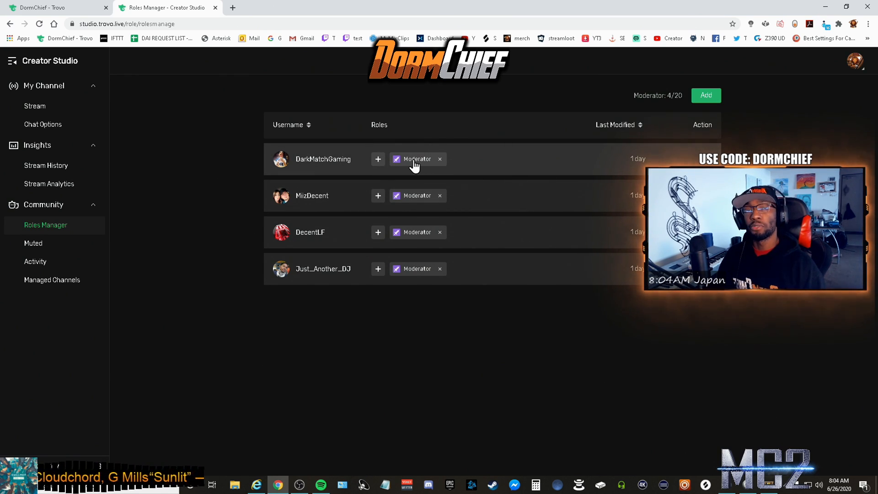
{"action": "left_click", "coordinate": [33, 243]}
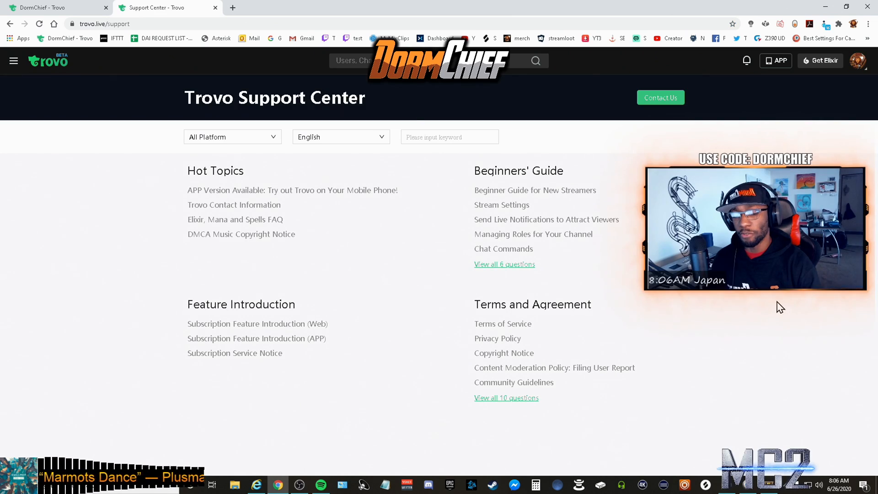
{"action": "left_click", "coordinate": [42, 7]}
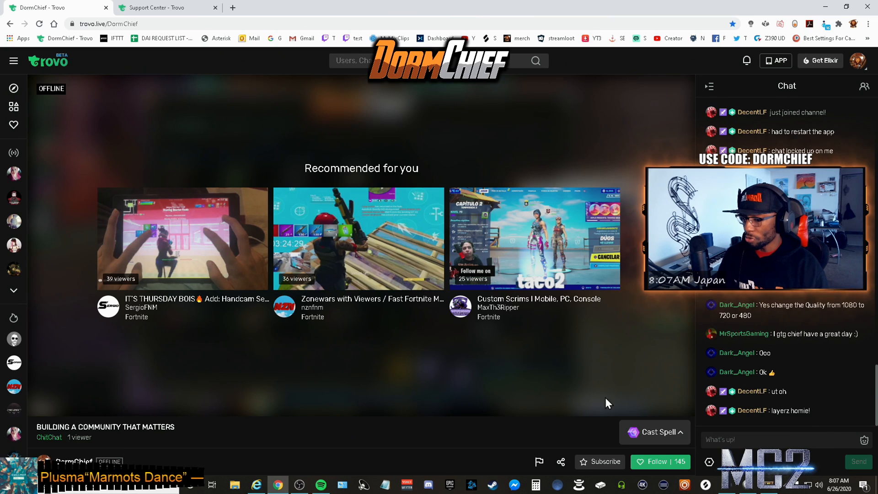